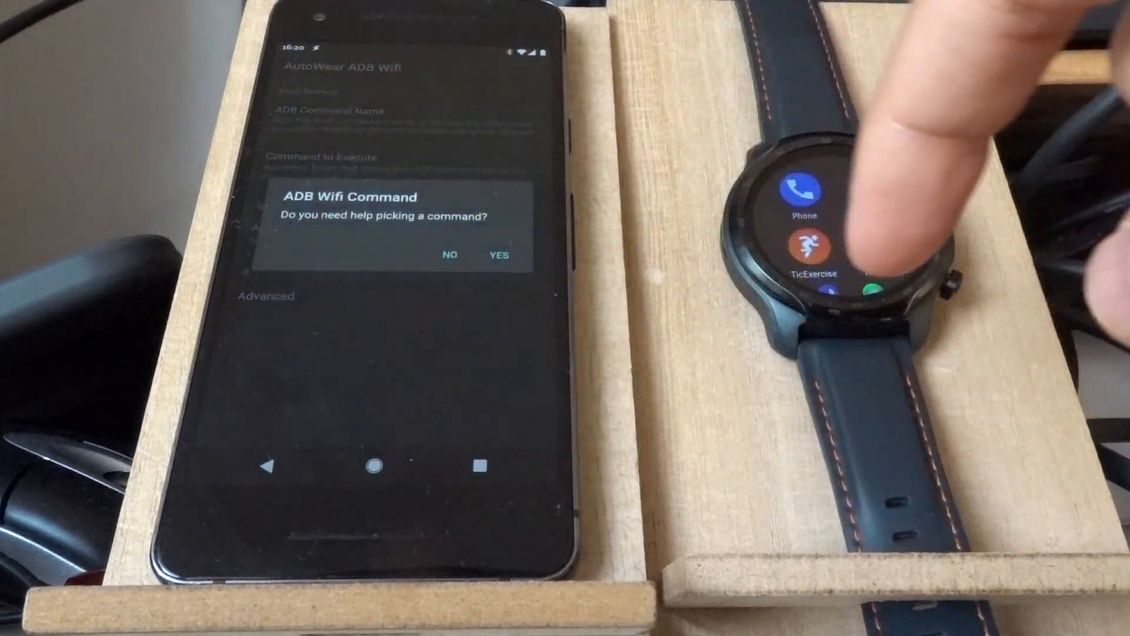
# - Answer the command-picking help prompt to proceed with the ADB Wifi command setup
pyautogui.click(497, 254)
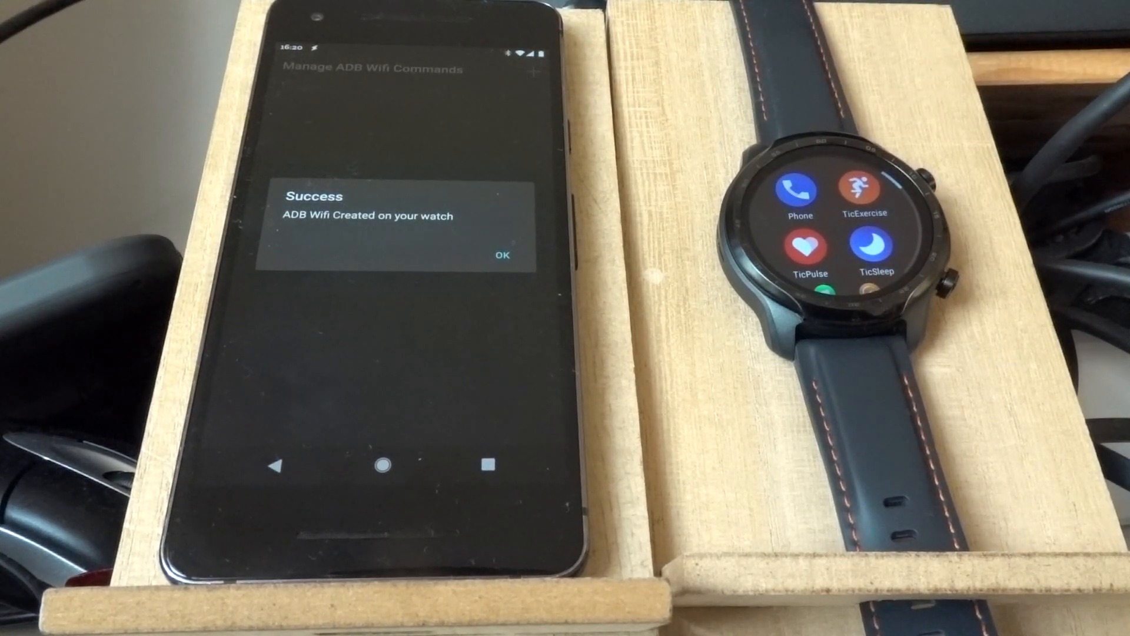
pyautogui.click(502, 255)
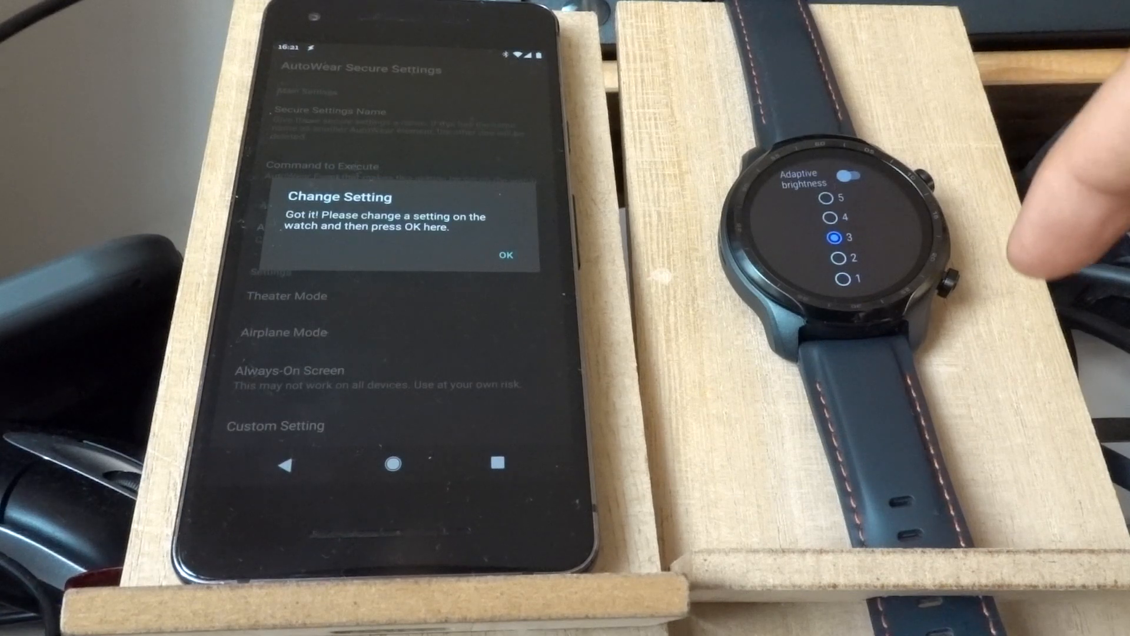
# - Confirm in the Change Setting dialog that Adaptive brightness was changed on the watch
pyautogui.click(505, 255)
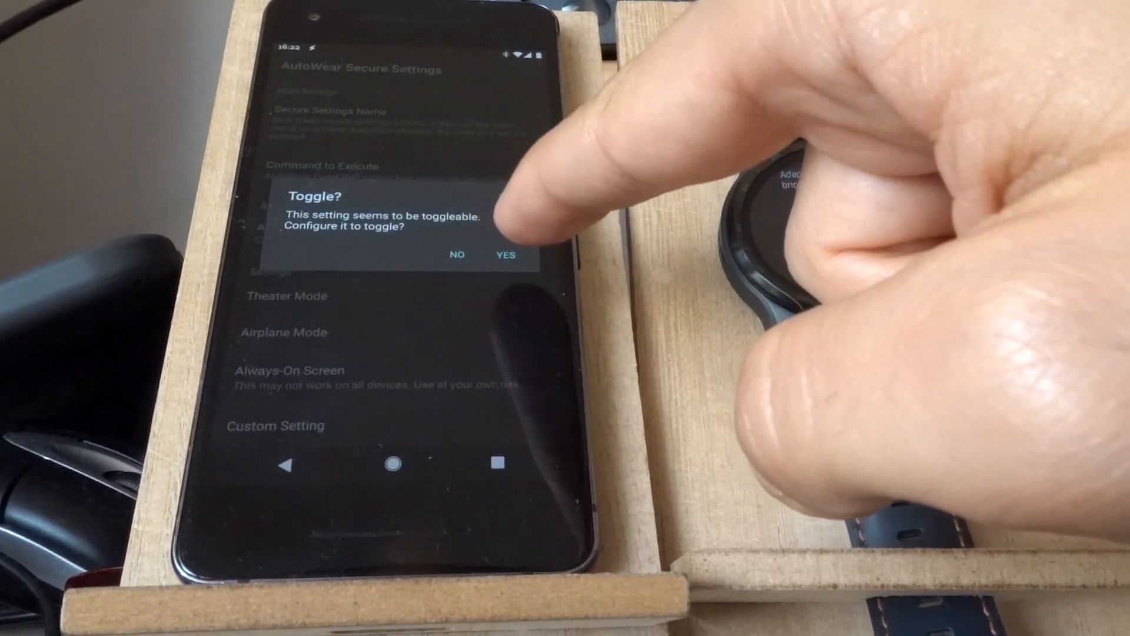
pyautogui.click(505, 254)
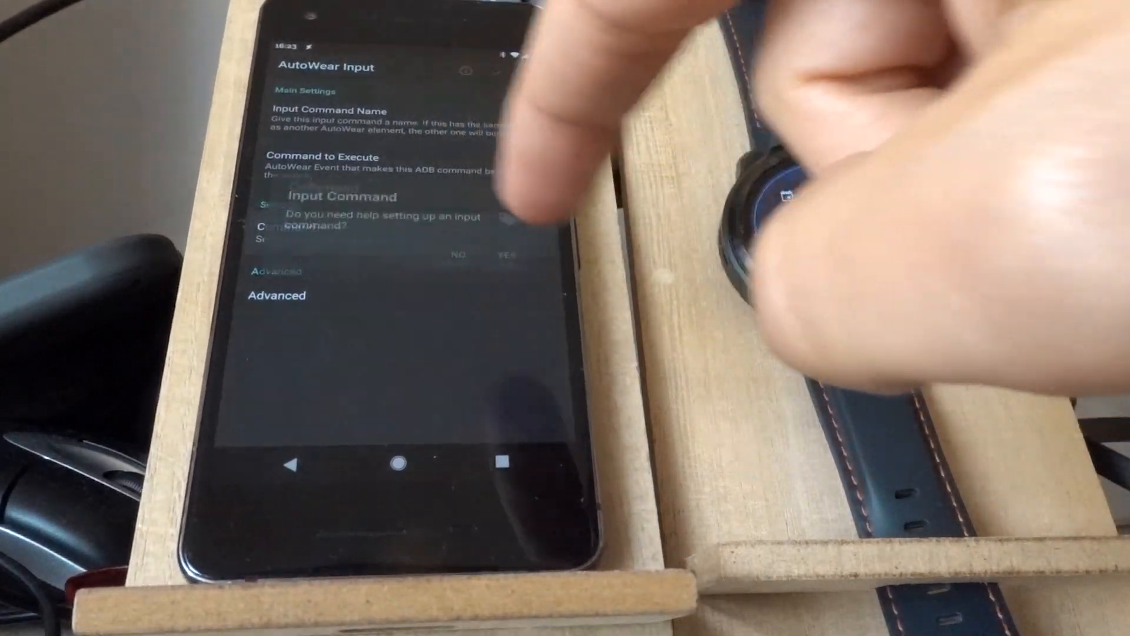
# - Answer the Input setup help offer so the Perform now? prompt appears
pyautogui.click(509, 254)
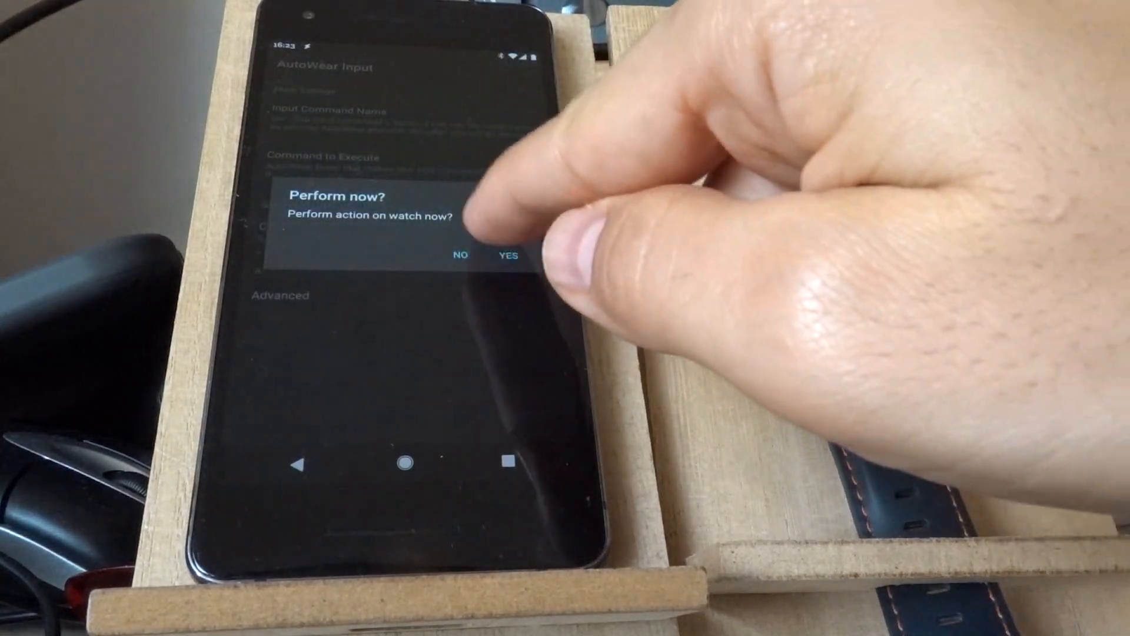
# - Perform the input now and add more commands, targeting Do not disturb on the watch
pyautogui.click(507, 256)
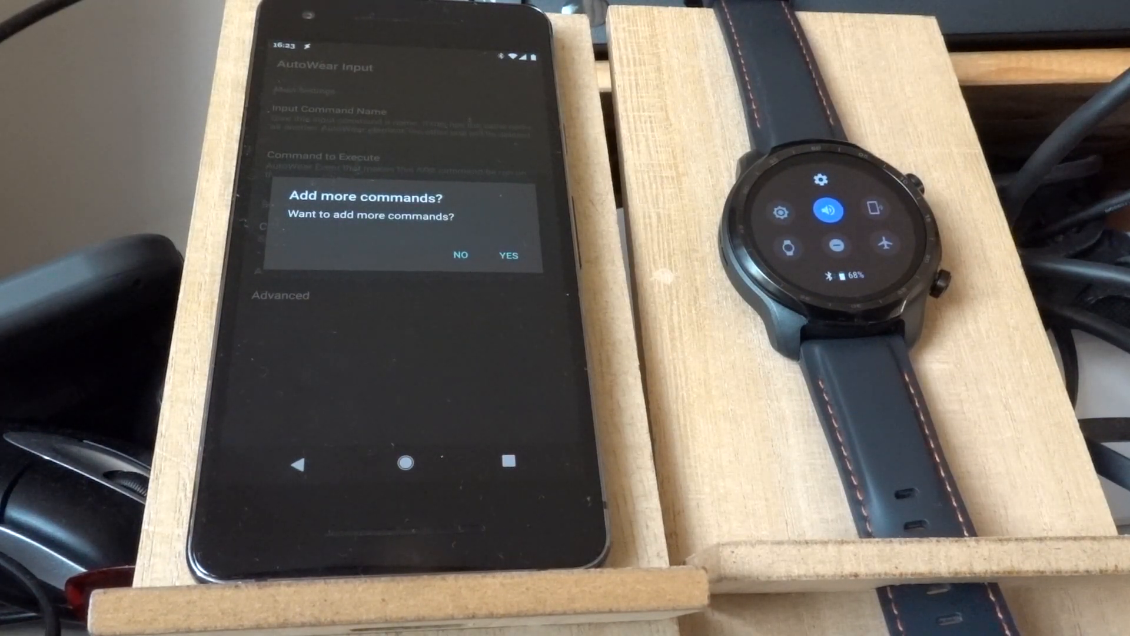
pyautogui.click(506, 255)
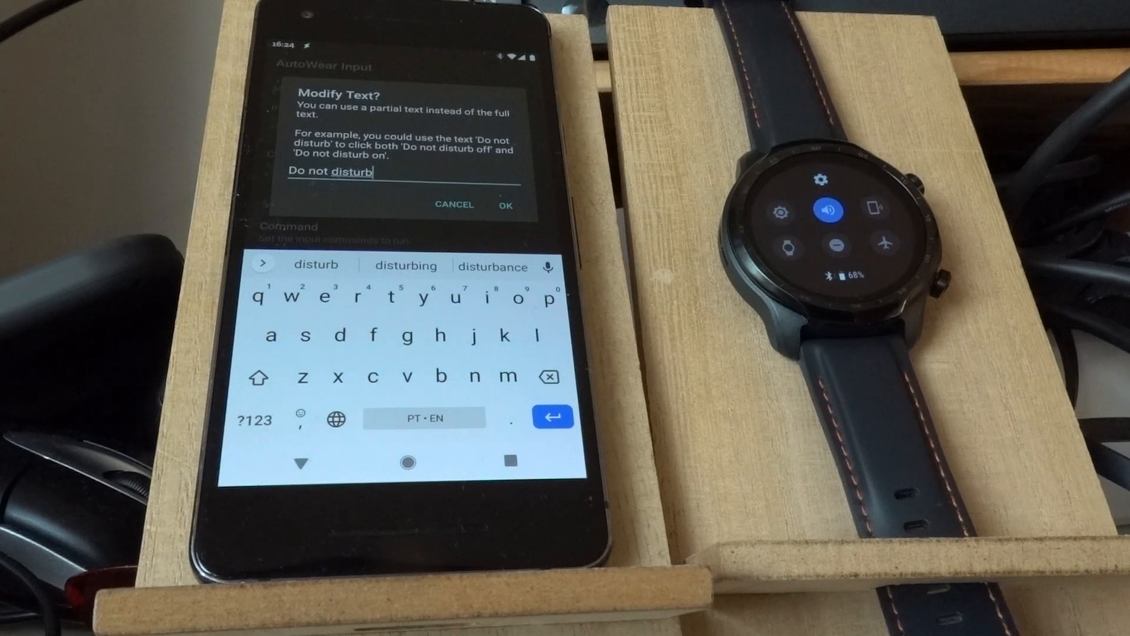
# - Accept 'Do not disturb' as the click text and run the Input command on the watch until Success
pyautogui.click(505, 204)
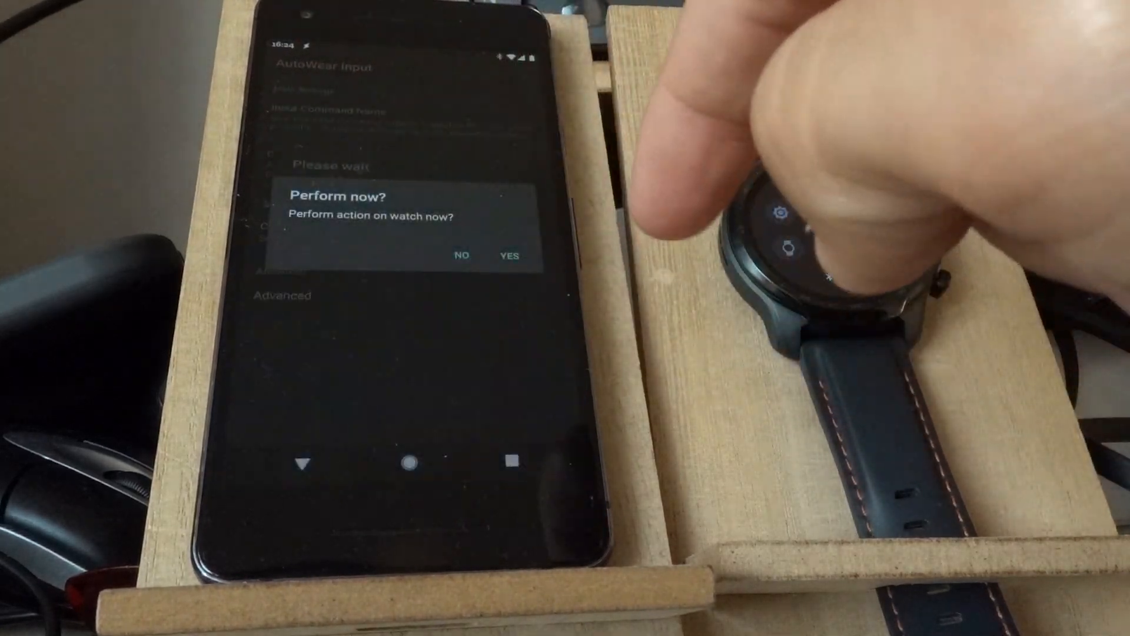
pyautogui.click(508, 255)
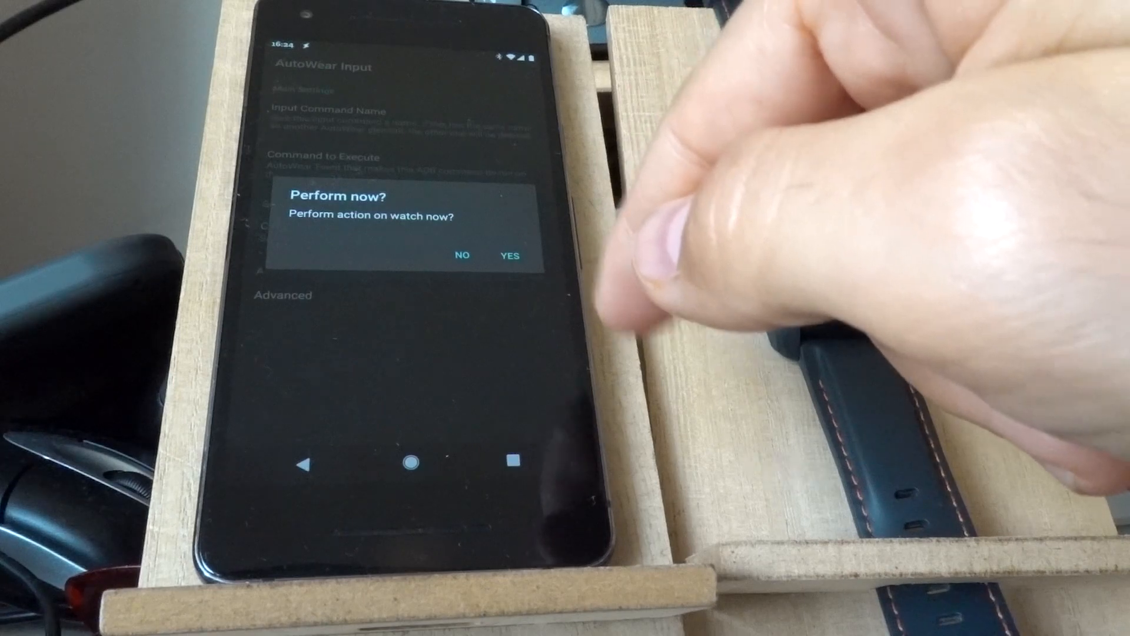
pyautogui.click(508, 255)
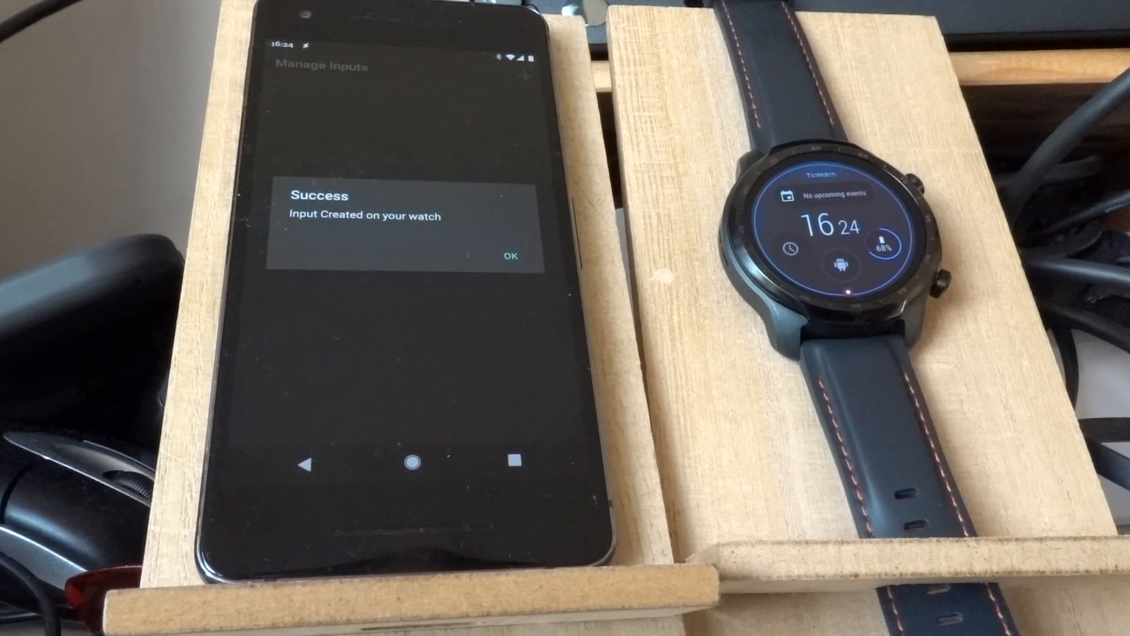
# - Dismiss the Success and 'InputCommand shown' messages to view InputCommand in Manage Inputs
pyautogui.click(510, 255)
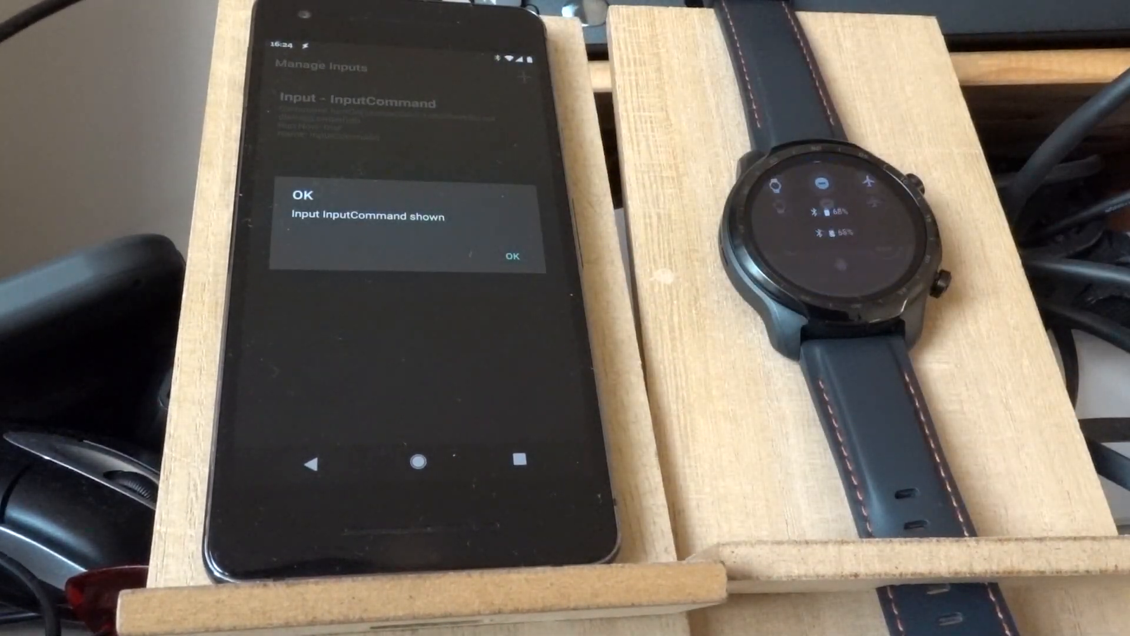
pyautogui.click(512, 256)
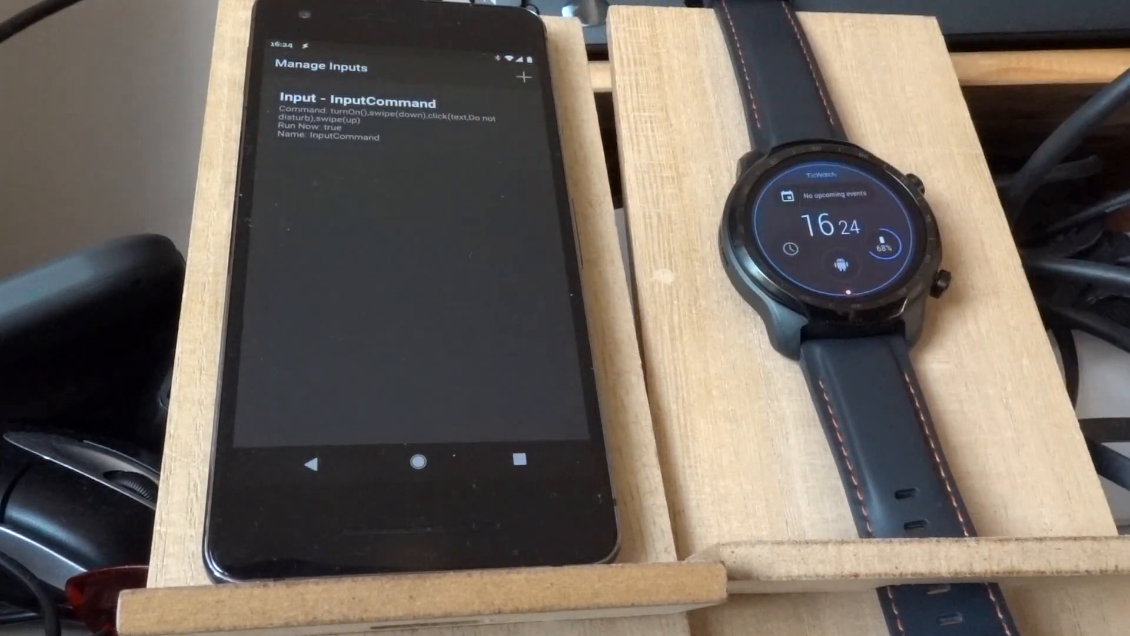